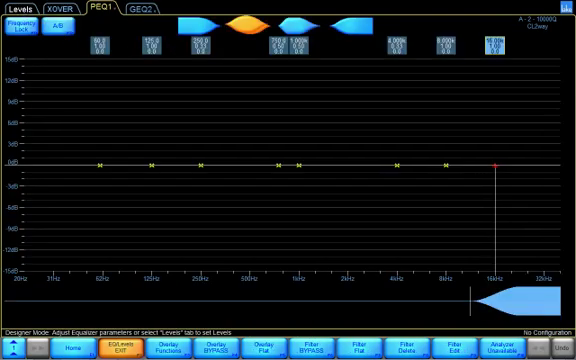
- Drag the PEQ1 band near 500 Hz down to about -14 dB, then view the crossover settings
click(249, 163)
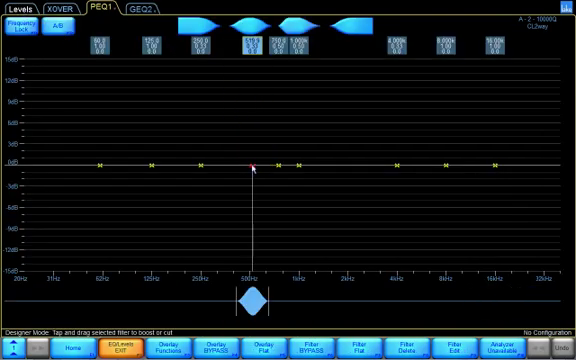
drag(249, 164, 249, 241)
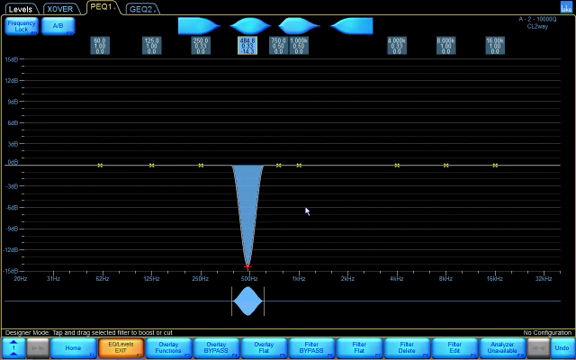
mouse_move(262, 174)
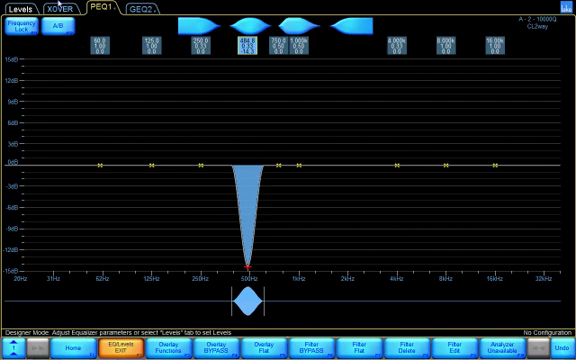
click(57, 6)
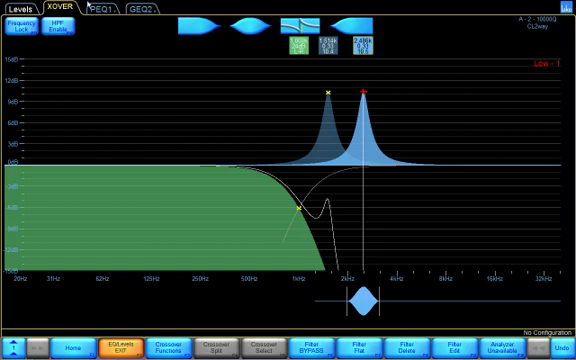
- Return to the PEQ1 equaliser tab for the second cut near 1 kHz
click(119, 9)
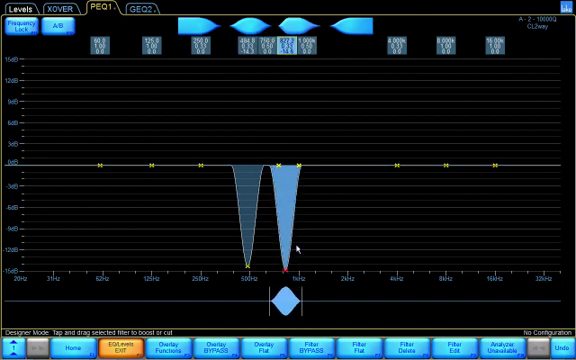
mouse_move(276, 133)
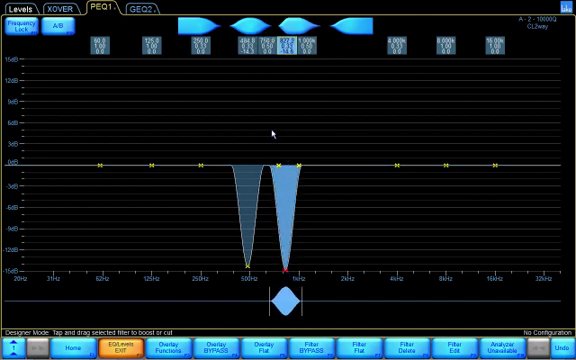